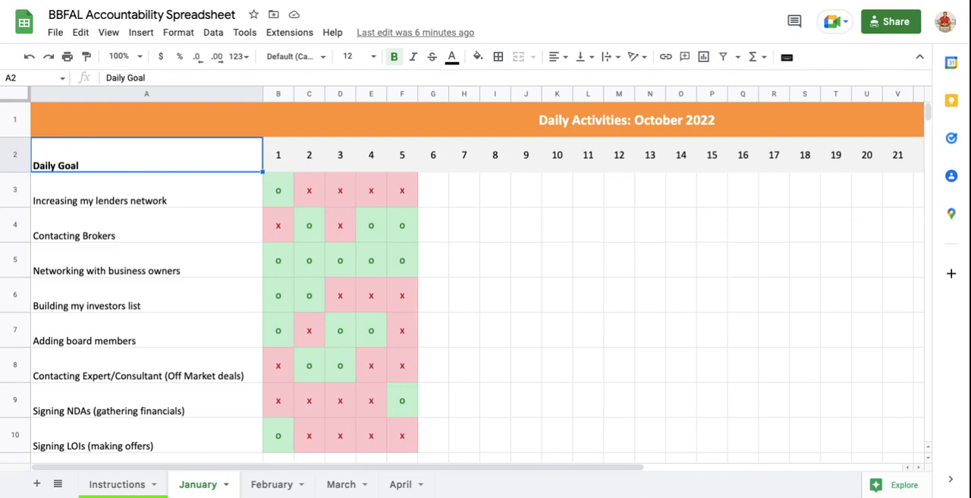
Walk through the daily goals: lenders network, contacting brokers, networking with business owners
left_click(277, 190)
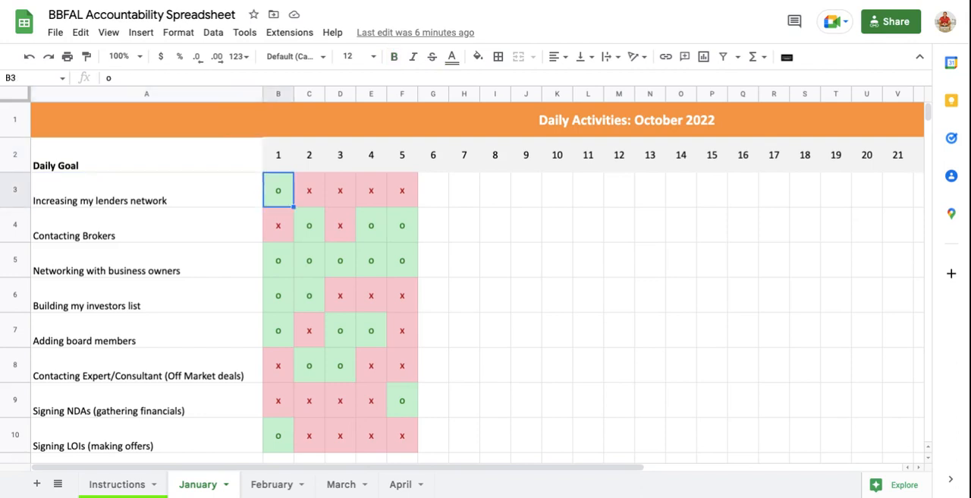
left_click(147, 201)
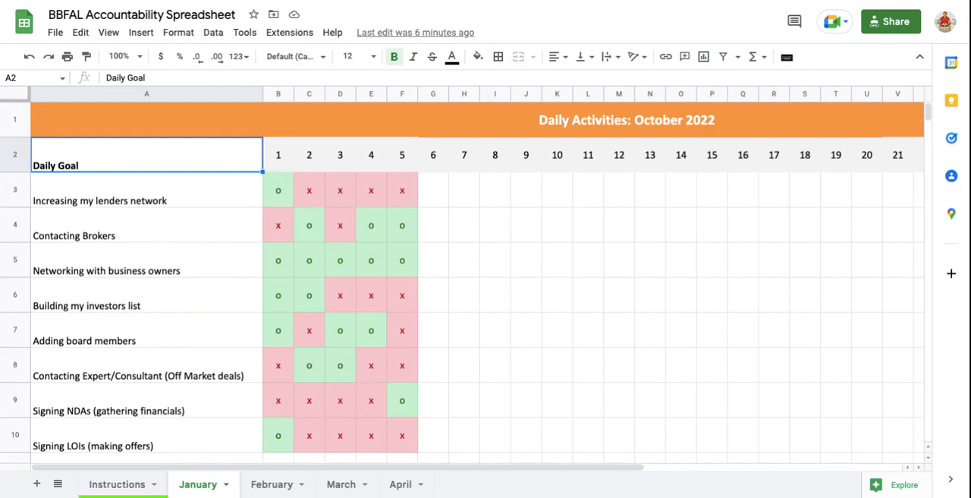
left_click(146, 189)
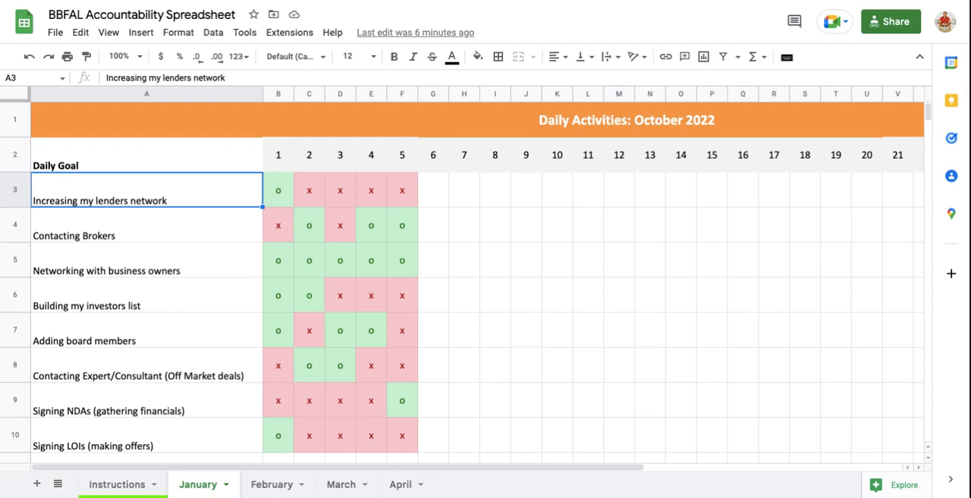
left_click(146, 225)
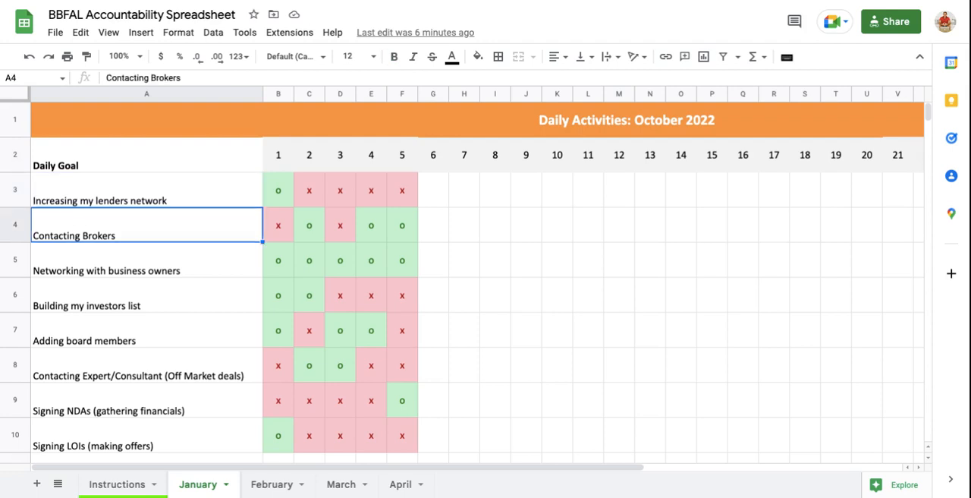
left_click(146, 259)
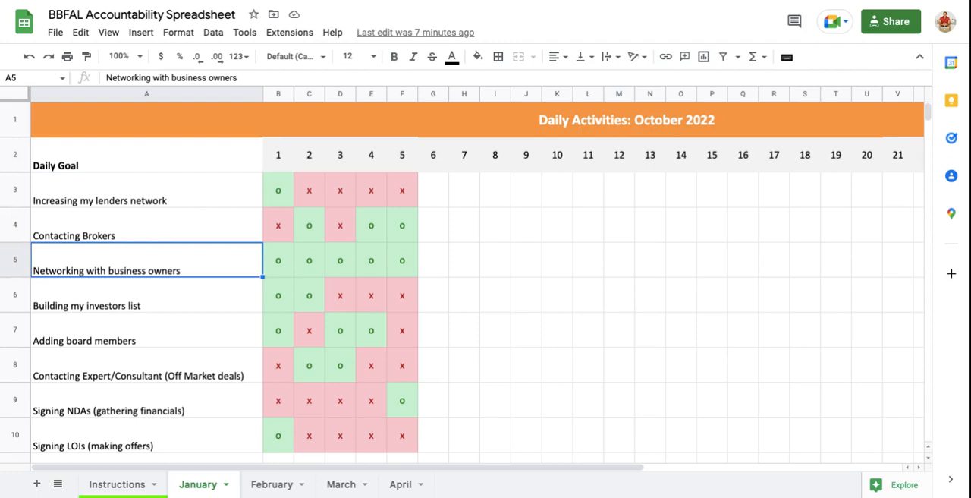
left_click(146, 295)
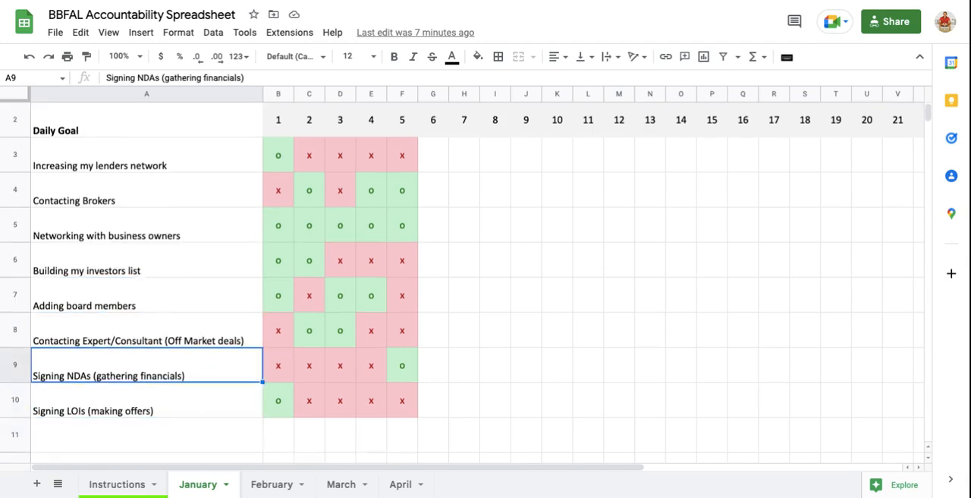
Enter 10 as the day 1 value for Signing LOIs (making offers)
left_click(146, 400)
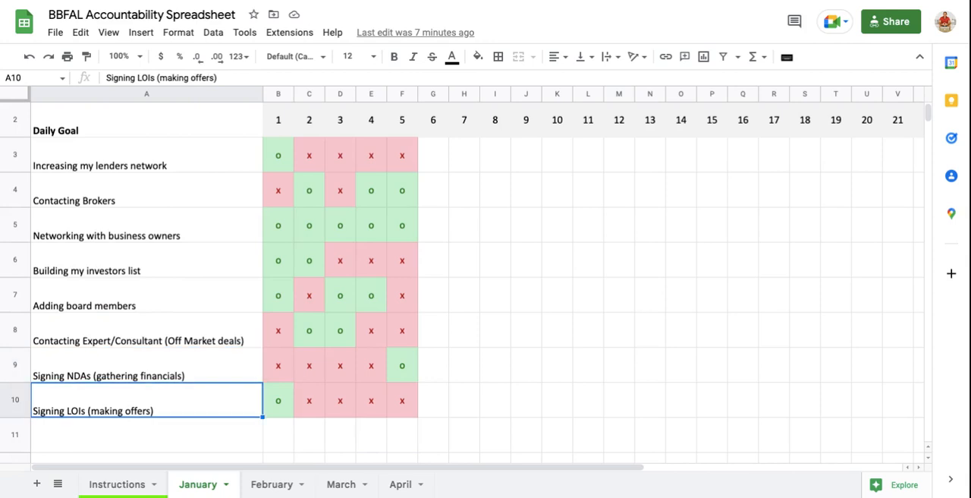
left_click(278, 400)
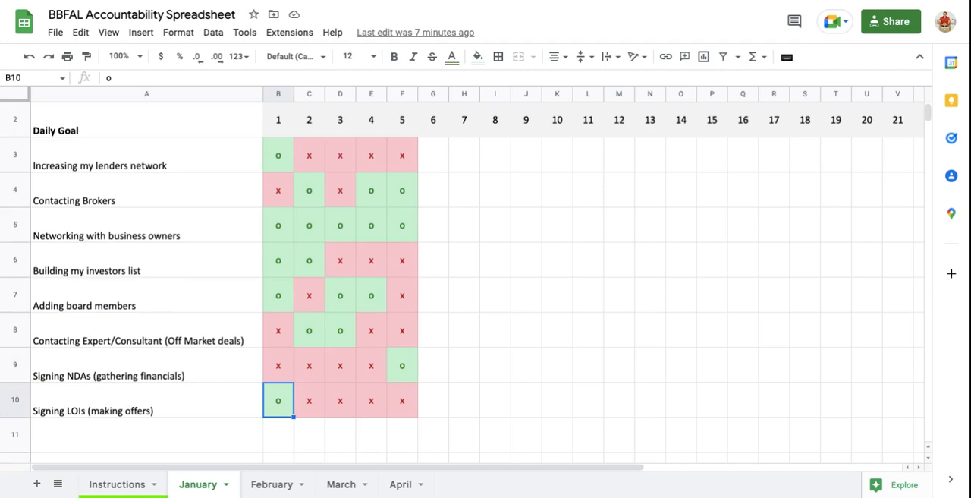
type("10")
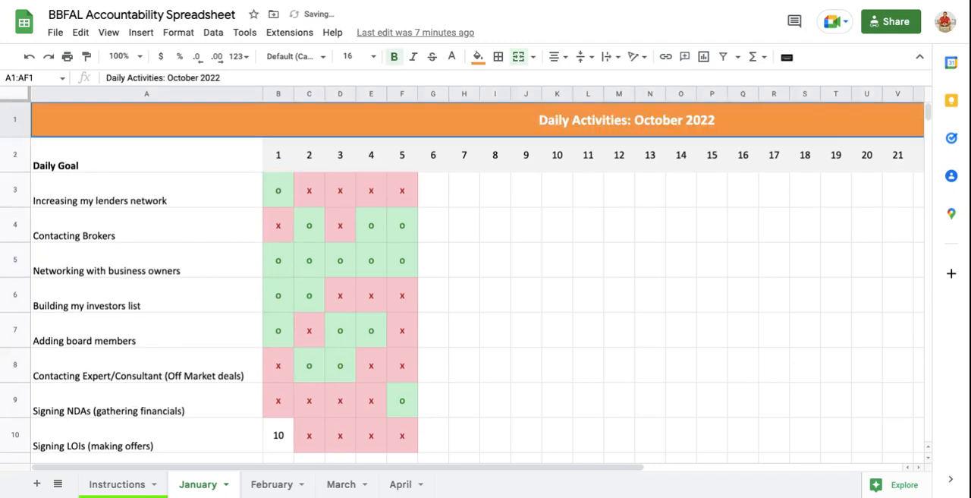
left_click(147, 295)
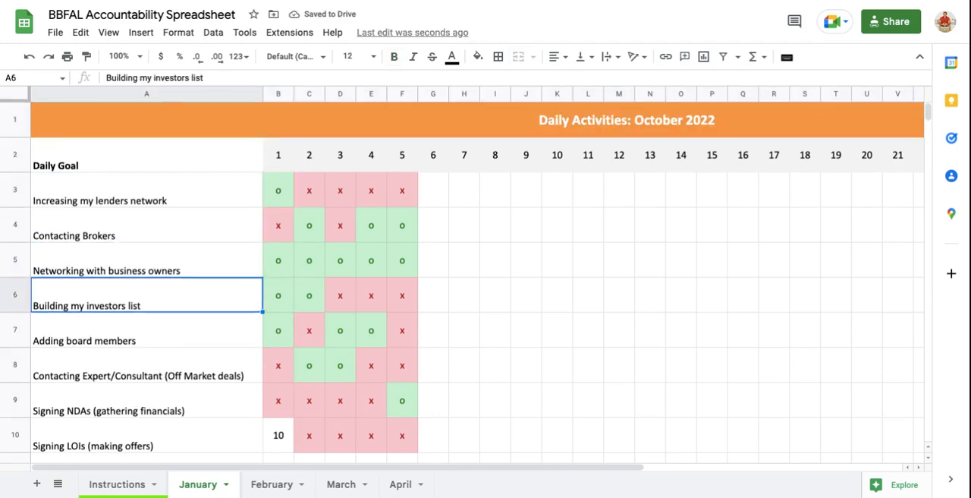
left_click(147, 365)
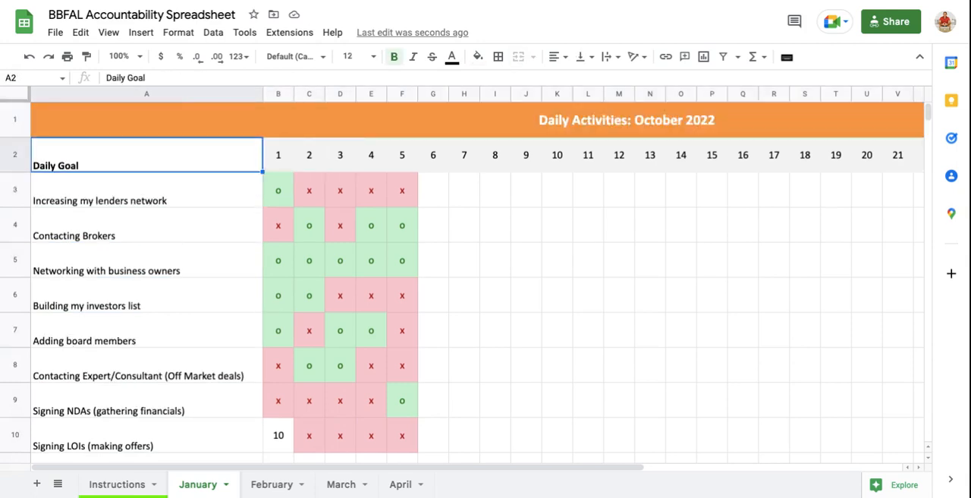
left_click(147, 400)
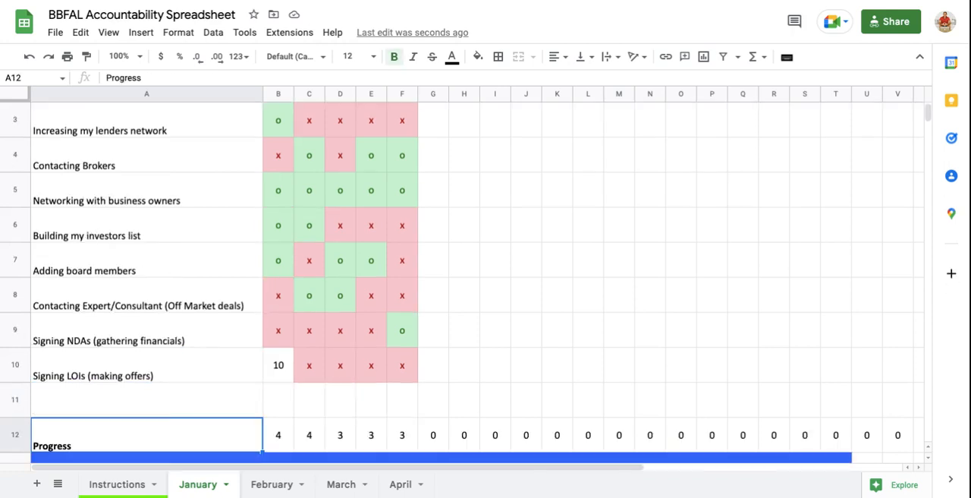
scroll("down", 3)
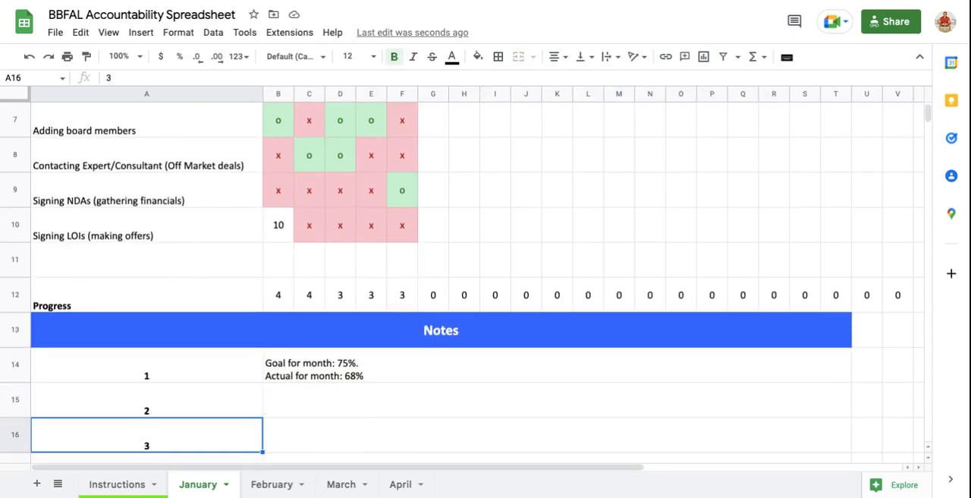
scroll("down", 3)
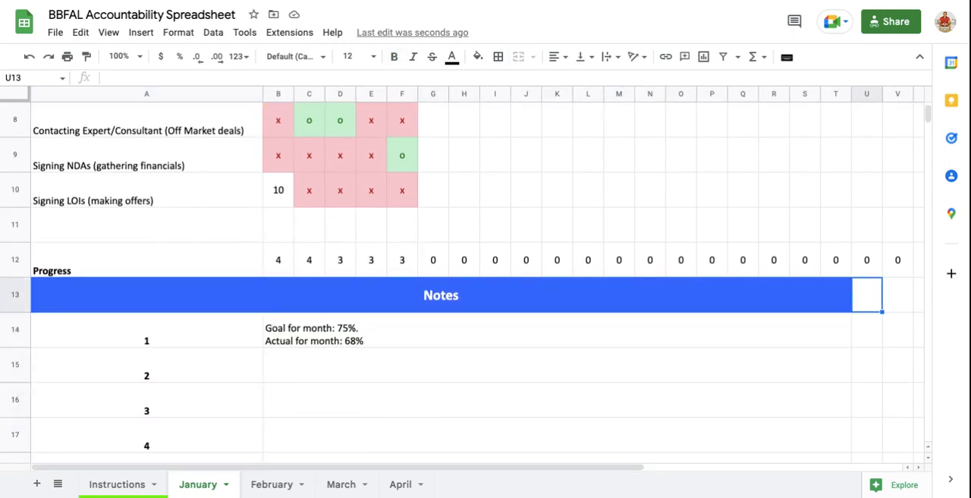
left_click(147, 194)
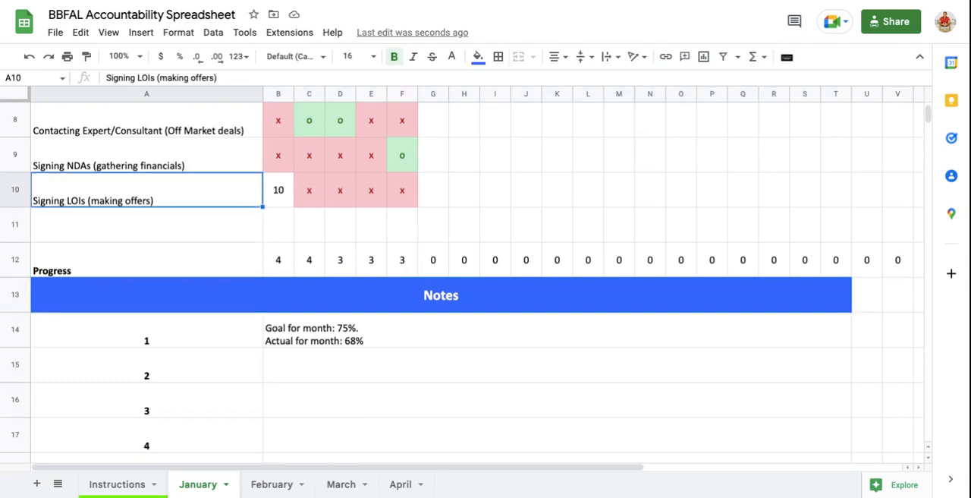